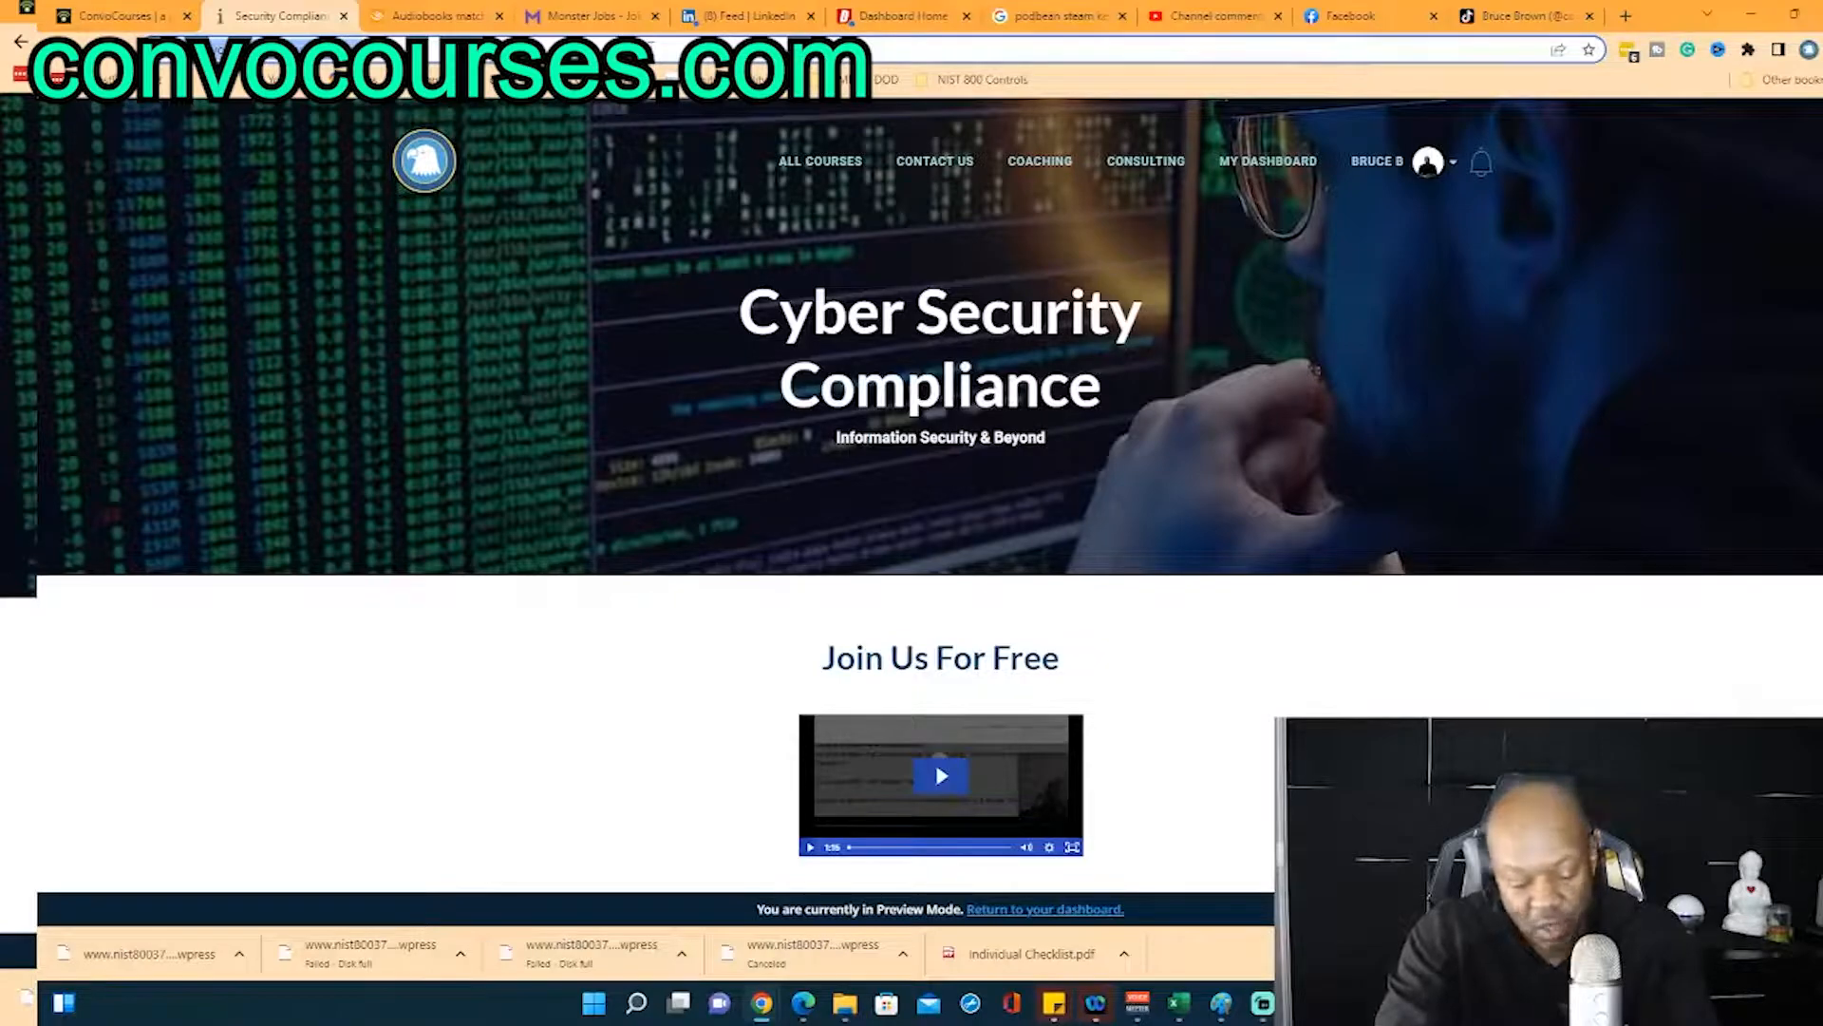
Search Google for '8140 dod' in a new tab.
{"action": "type", "text": "8140"}
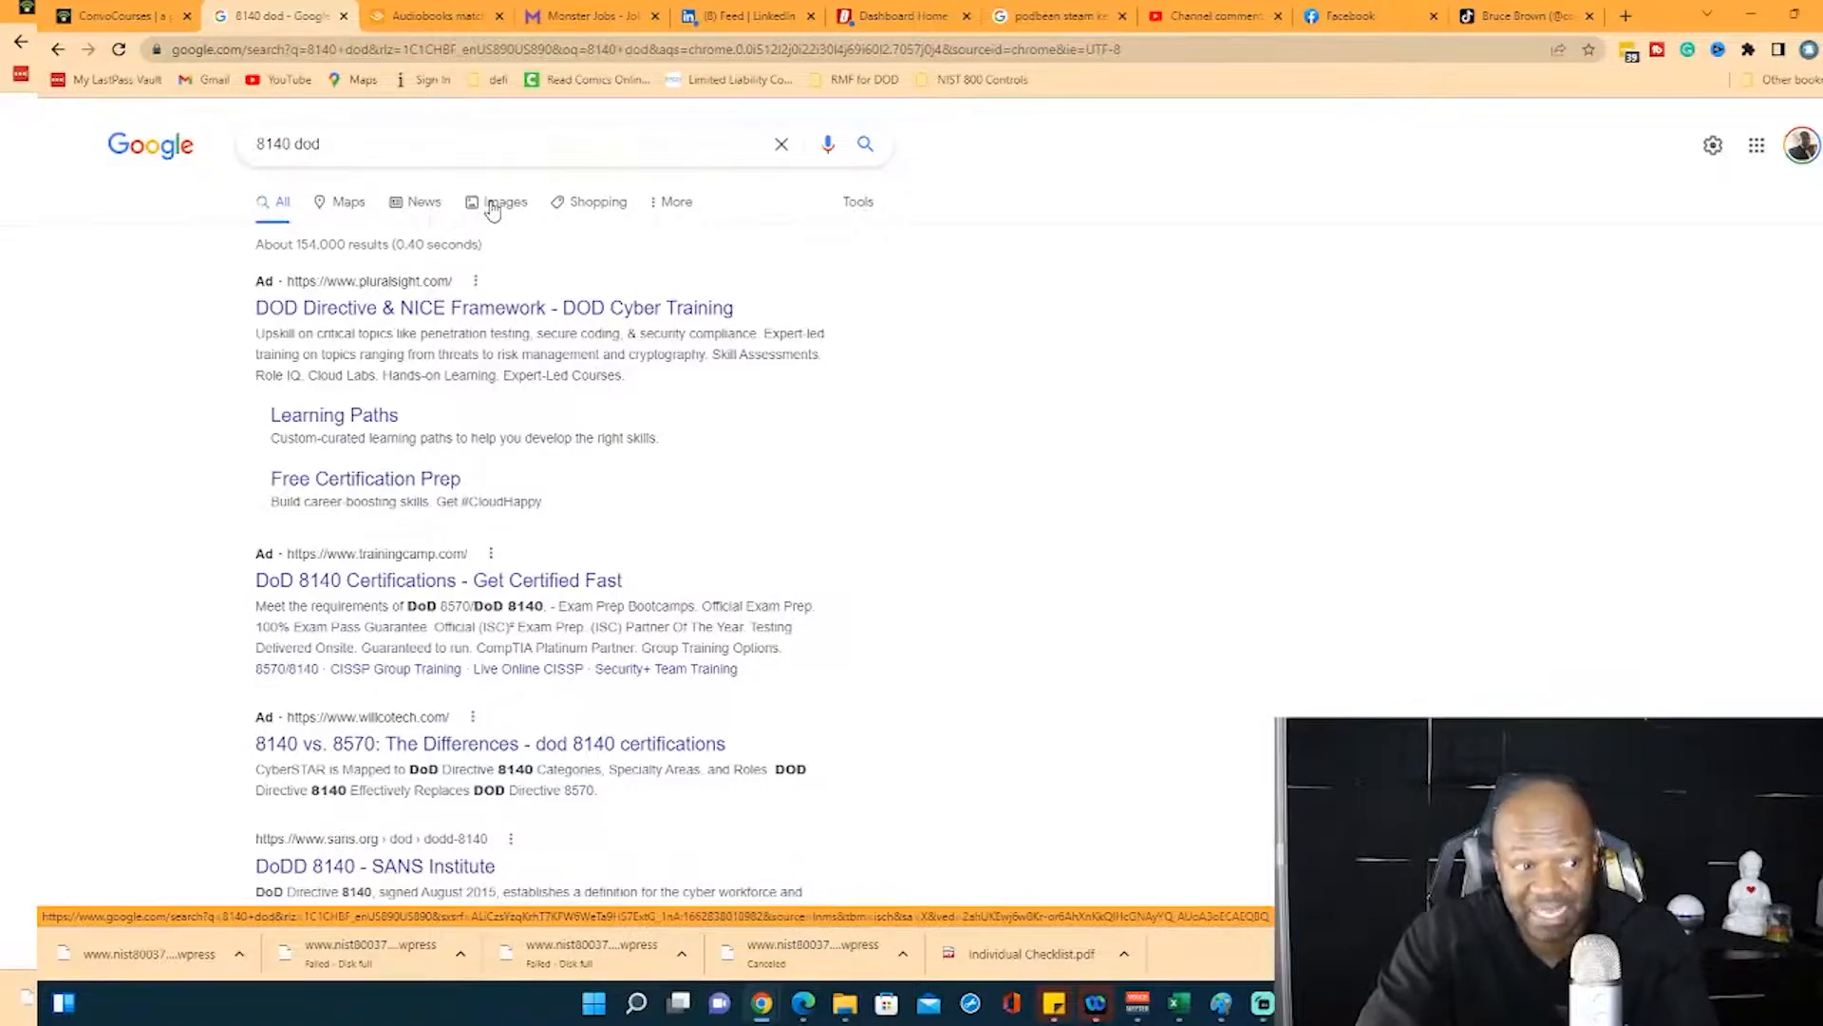
View image results for '8140 dod' and enlarge the approved baseline certifications chart.
{"action": "left_click", "coordinate": [506, 201]}
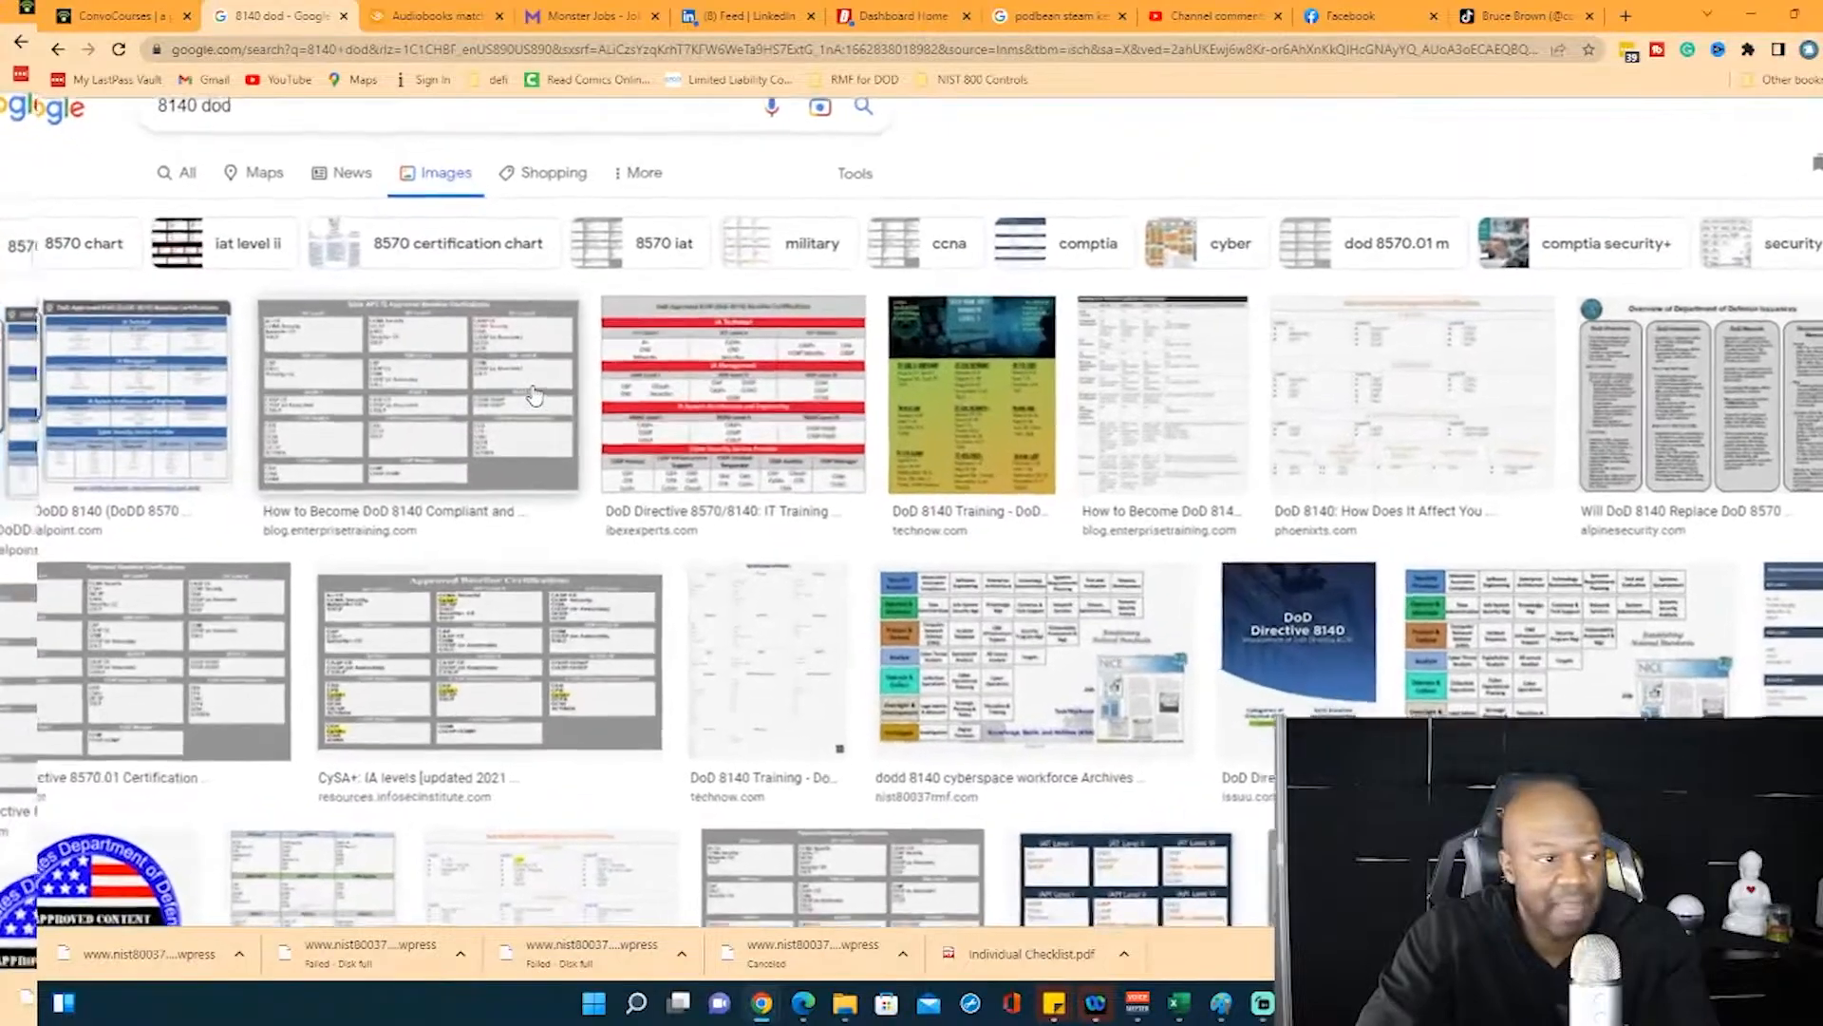
{"action": "left_click", "coordinate": [415, 393]}
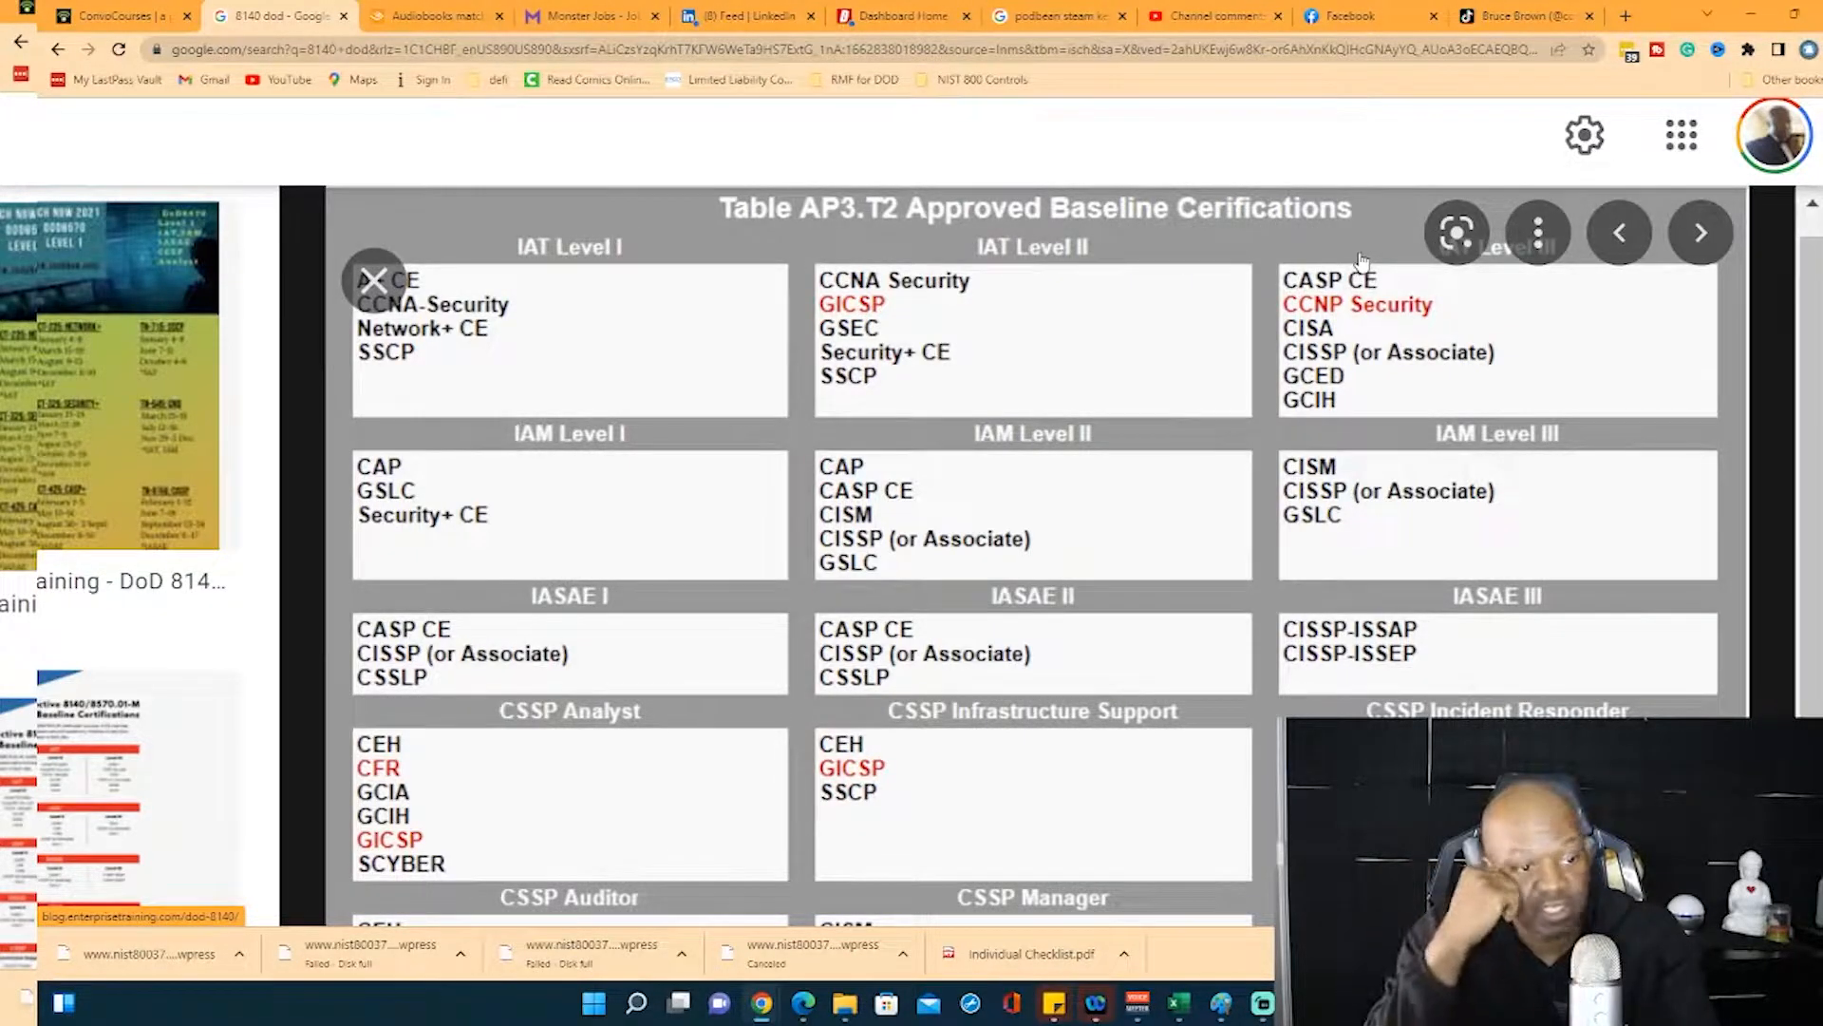
Run a new Google search for 'disa mil 8140'.
{"action": "scroll", "scroll_direction": "down", "scroll_amount": 3}
{"action": "type", "text": "disa mil 8140"}
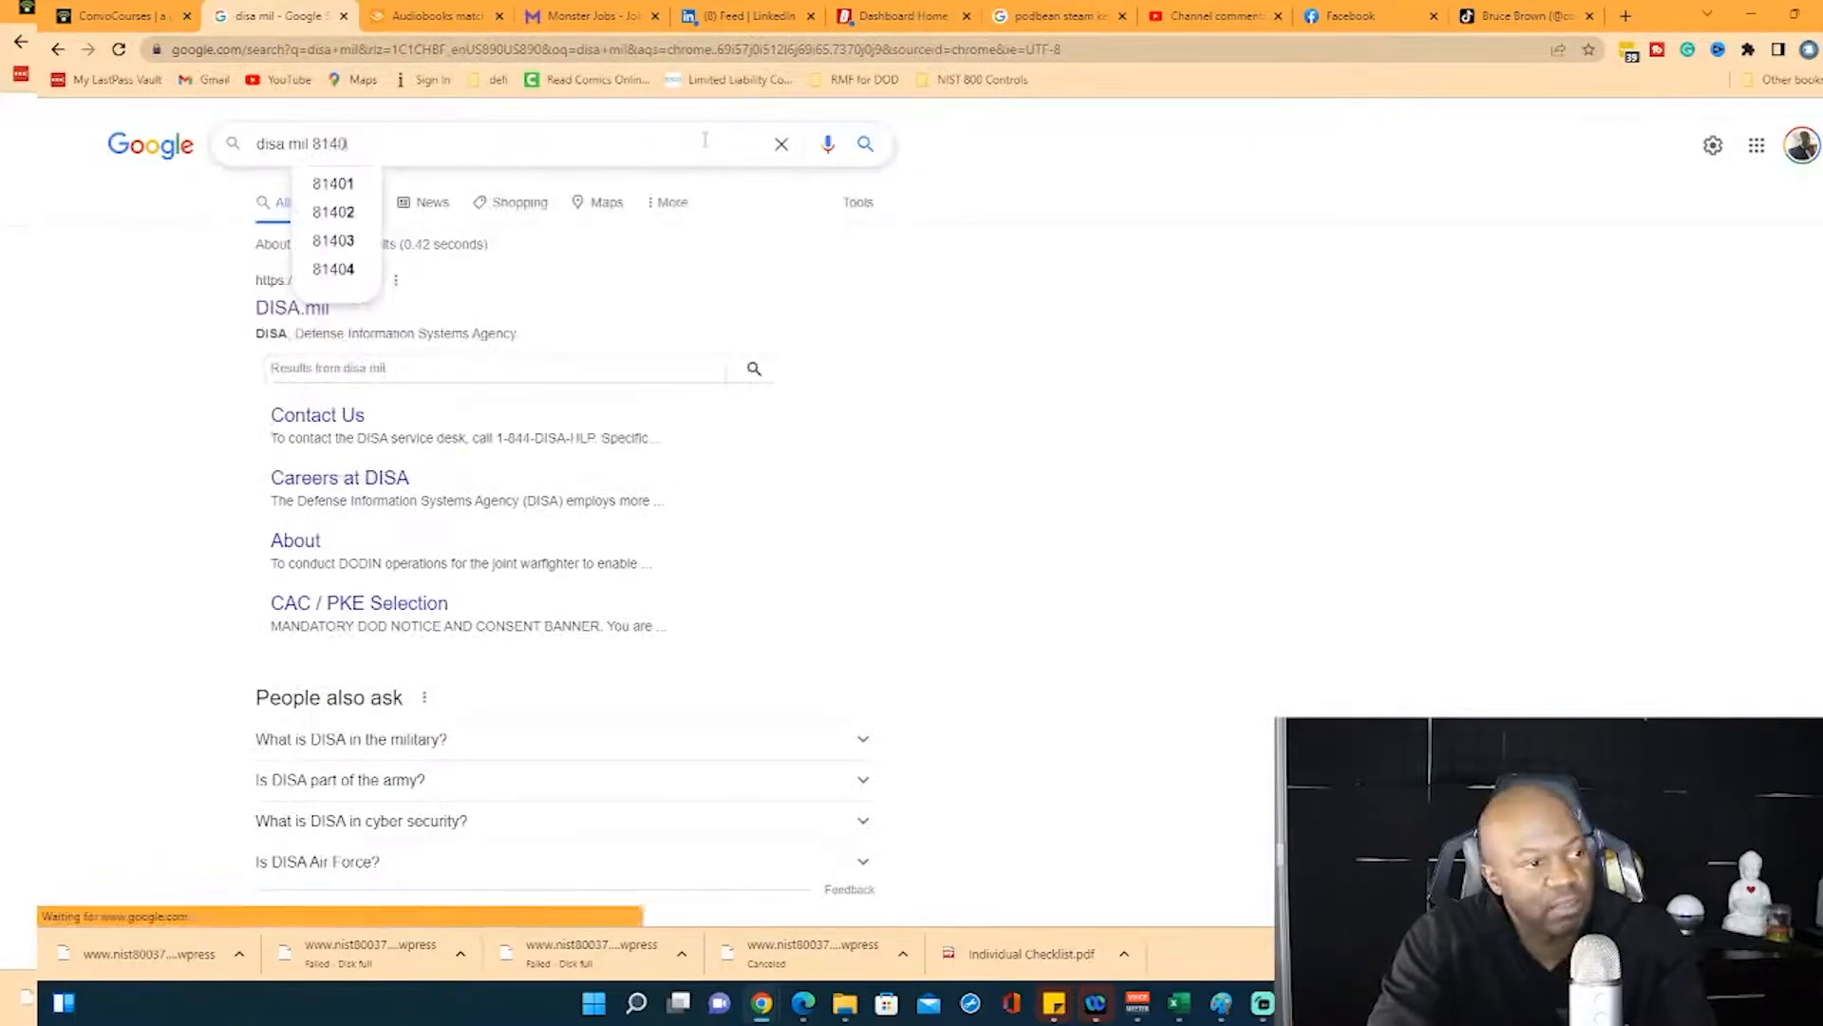
{"action": "key", "text": "Enter"}
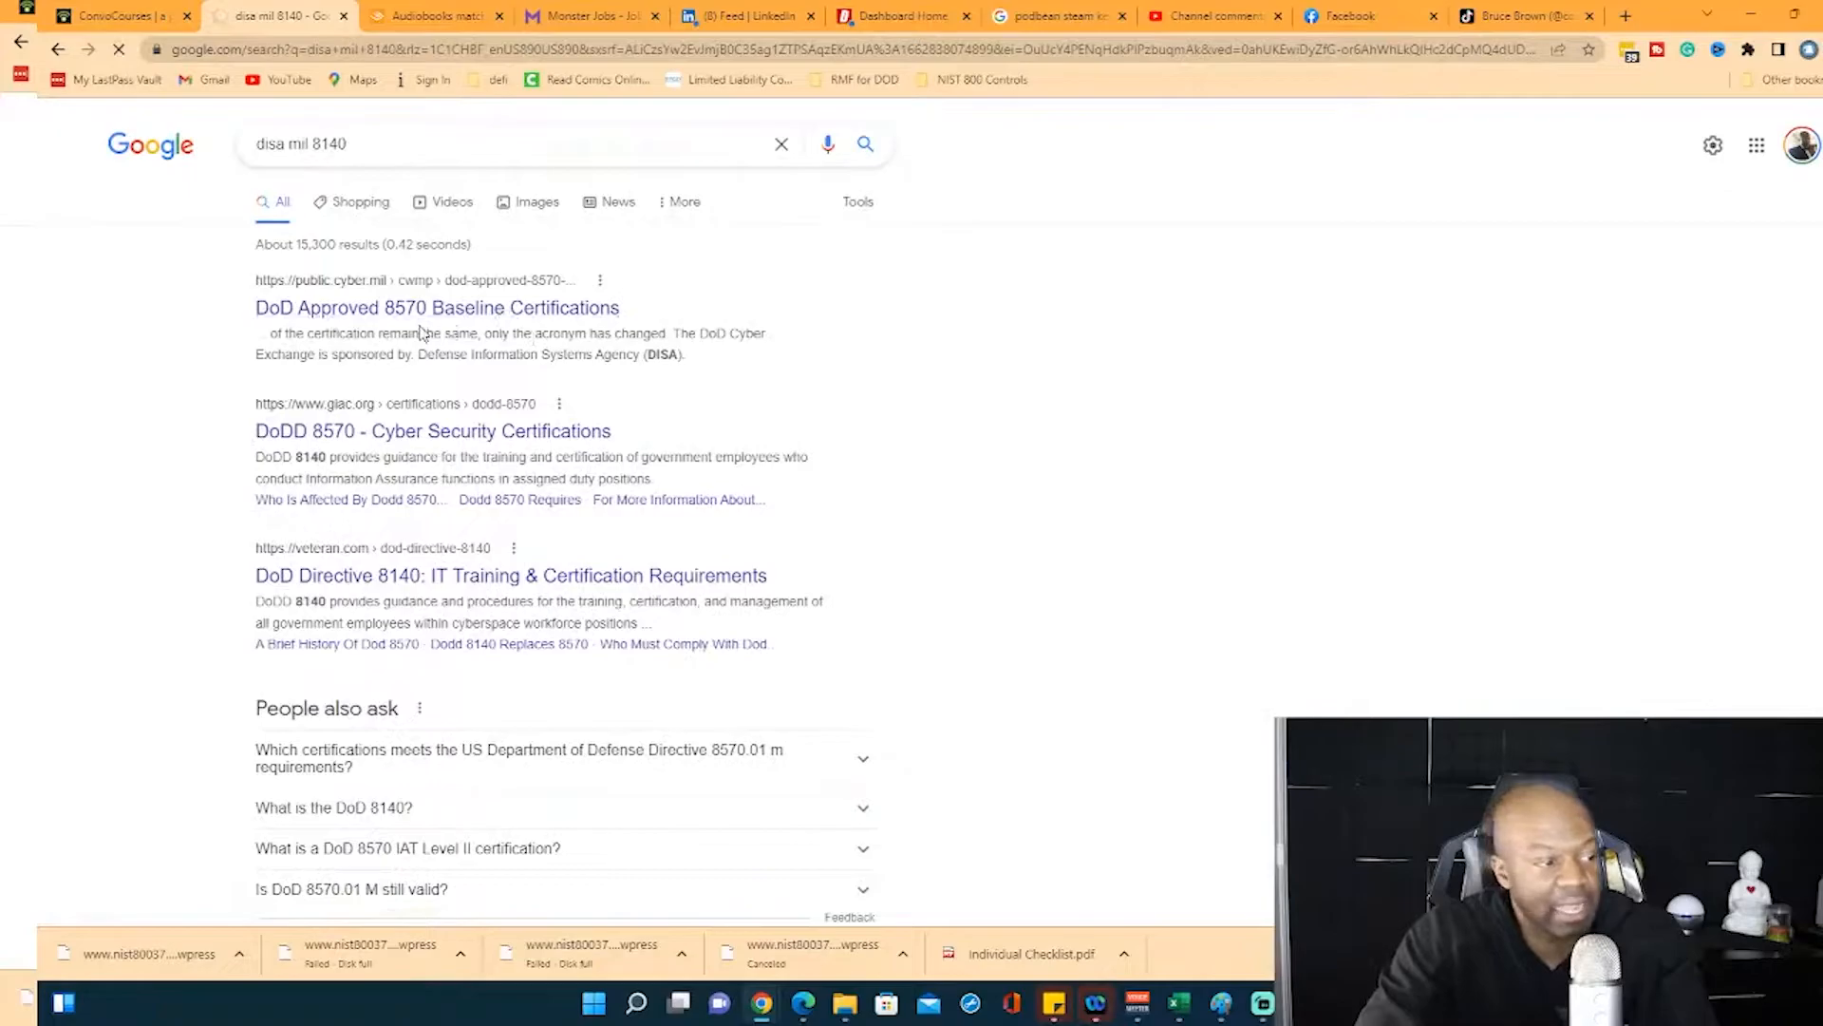
Open the public.cyber.mil 8570 baseline certifications result and scroll to its IAT/IAM table.
{"action": "left_click", "coordinate": [436, 307]}
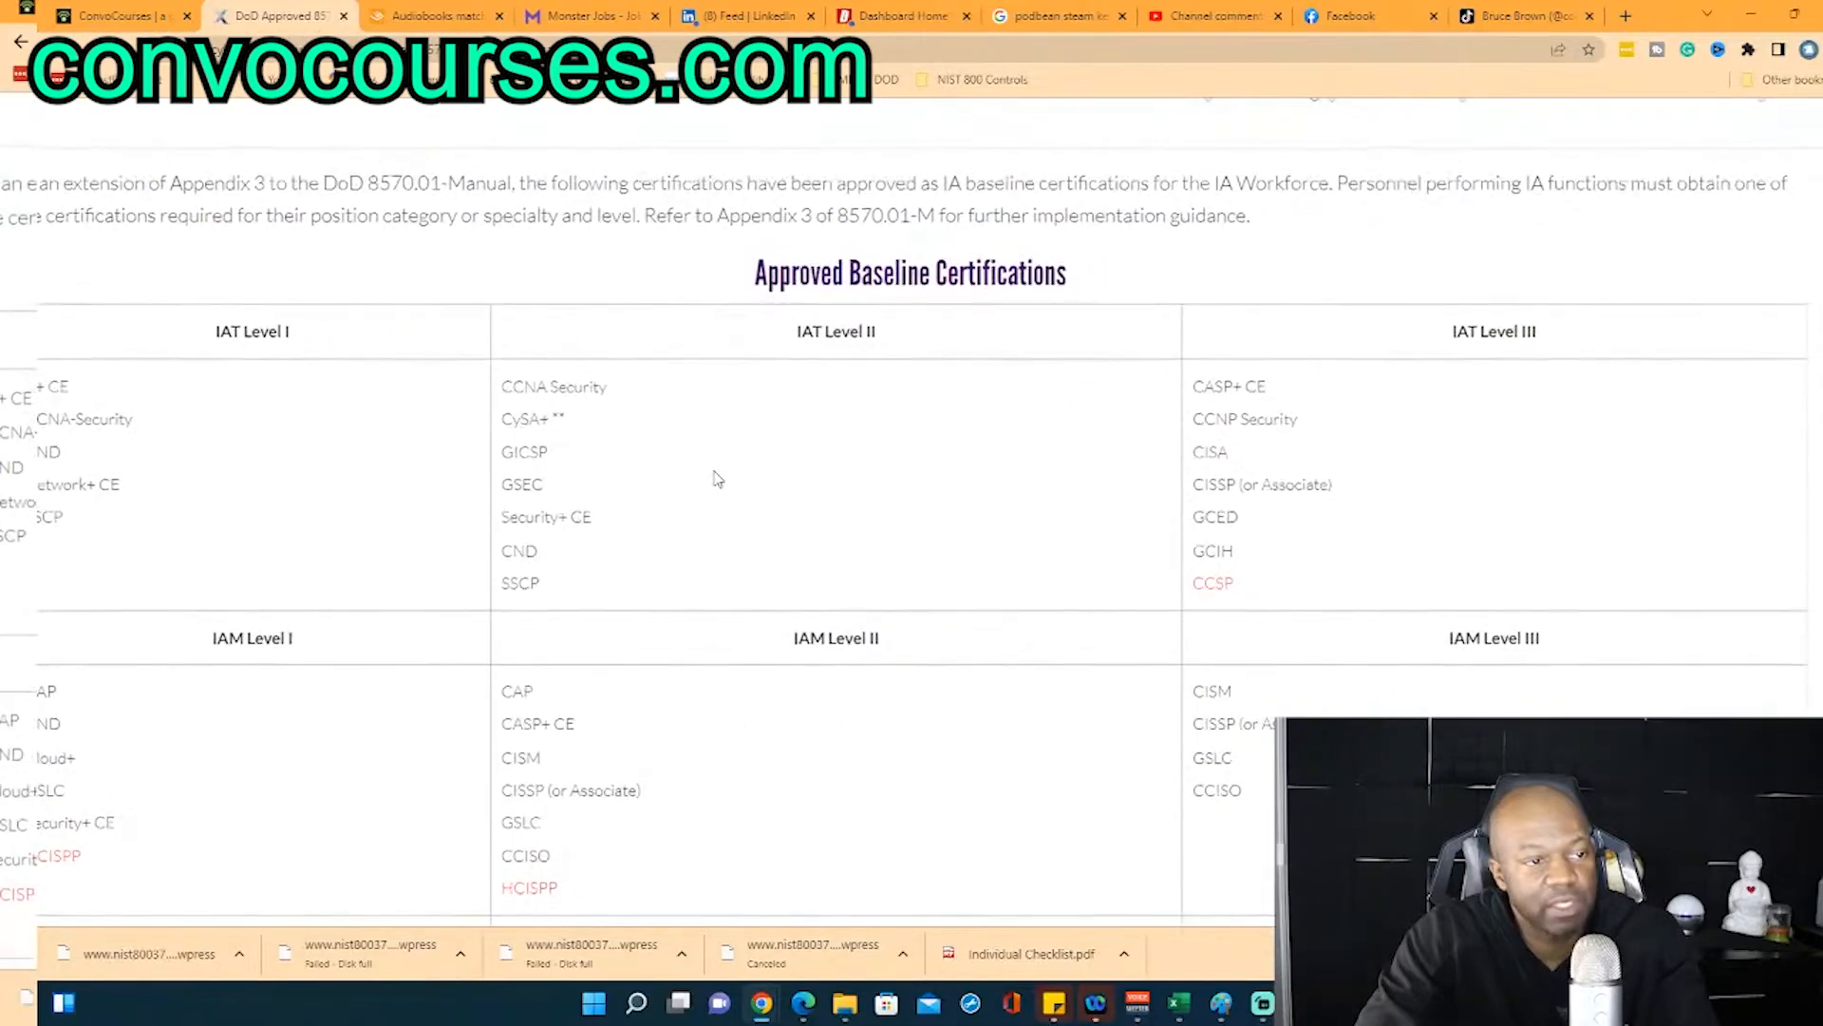
{"action": "scroll", "scroll_direction": "down", "scroll_amount": 3}
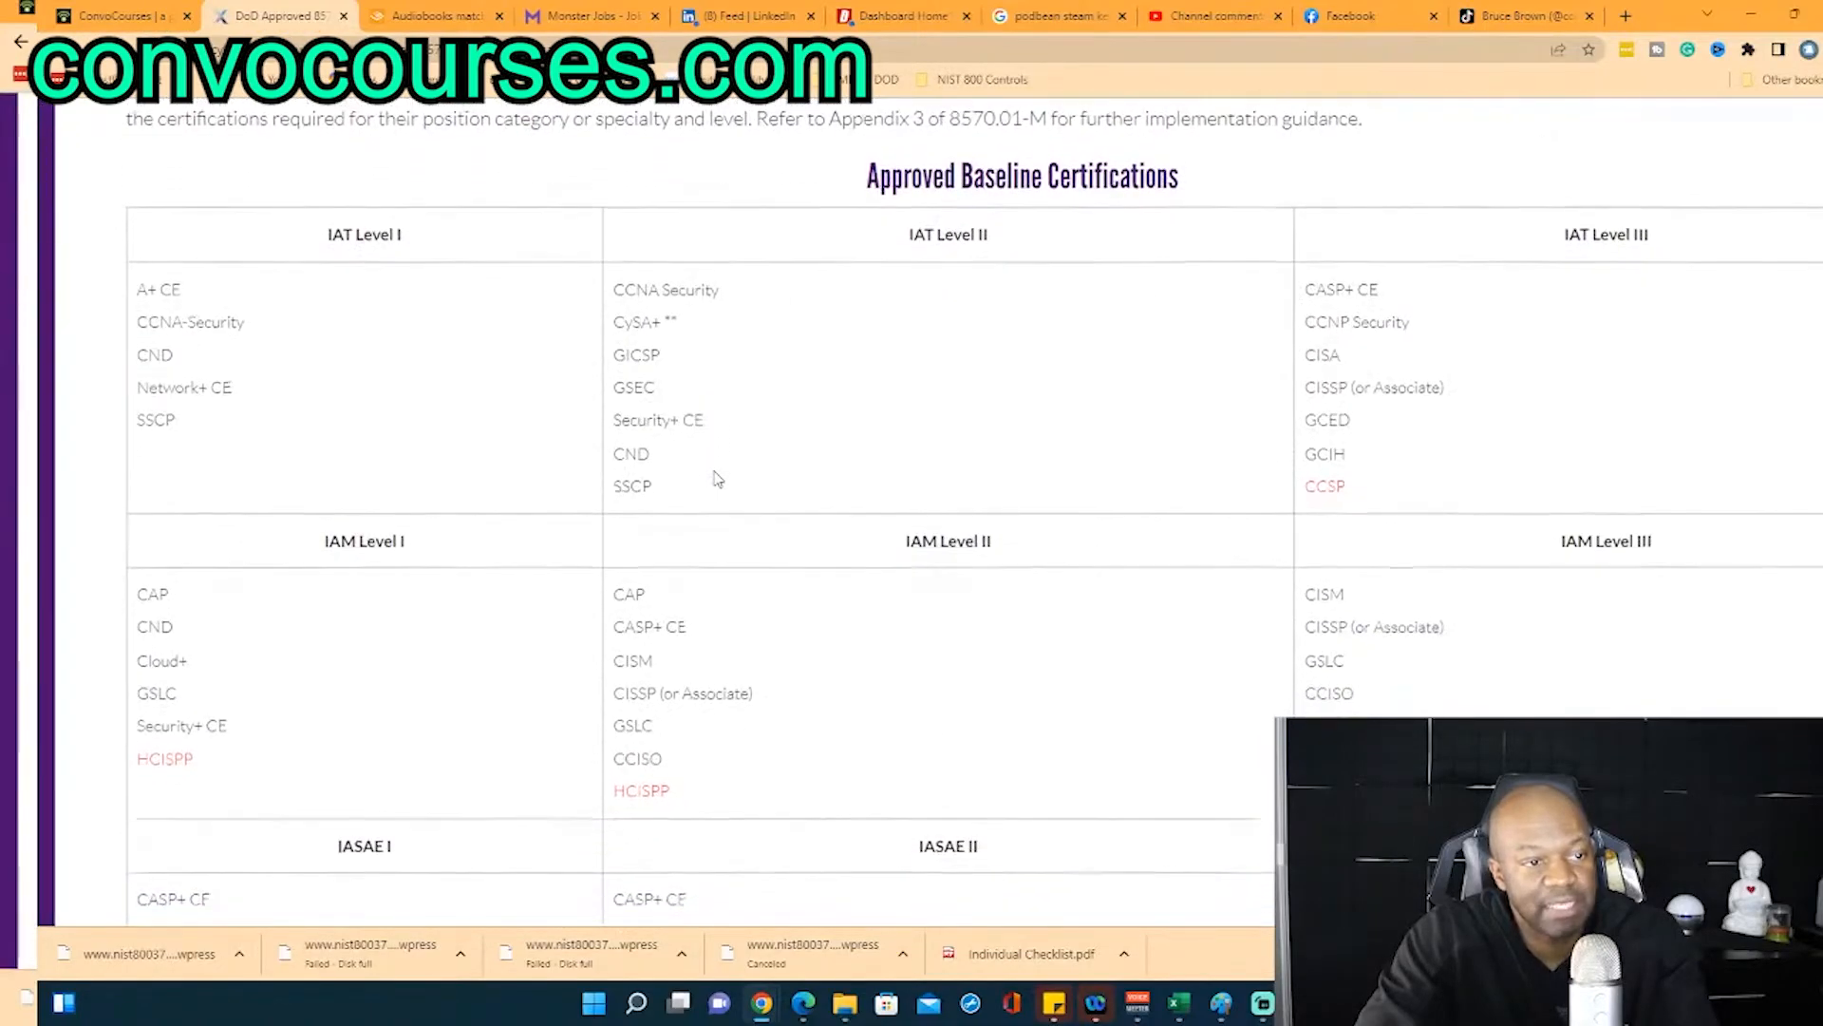